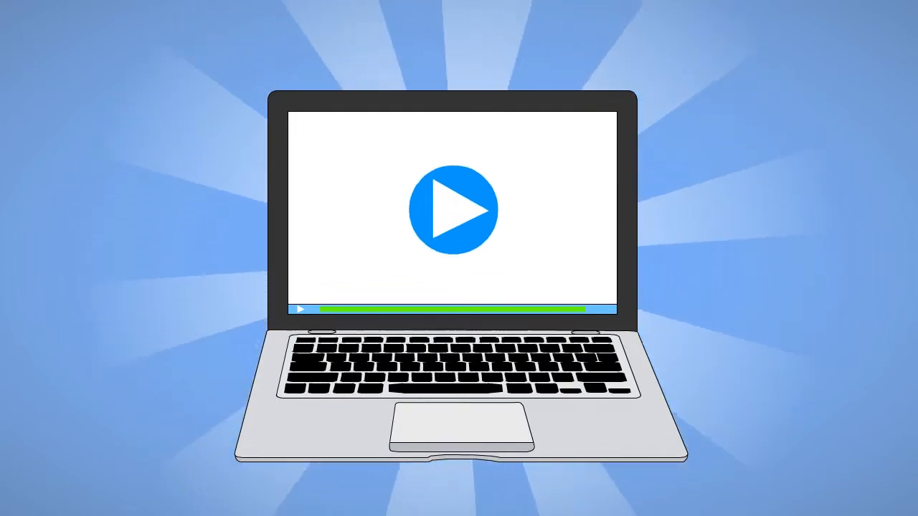
Advance the intro so the laptop's play button becomes the title 'Over the Years Set up'
{"action": "left_click", "coordinate": [453, 209]}
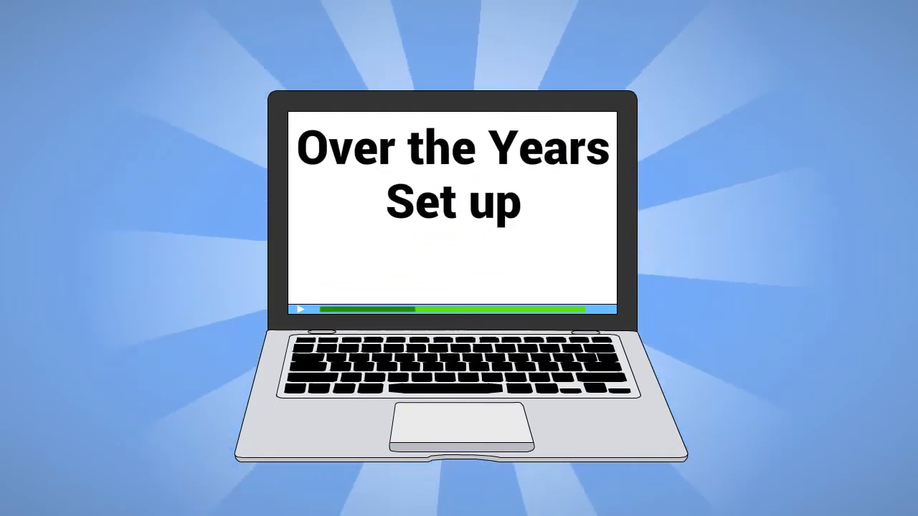